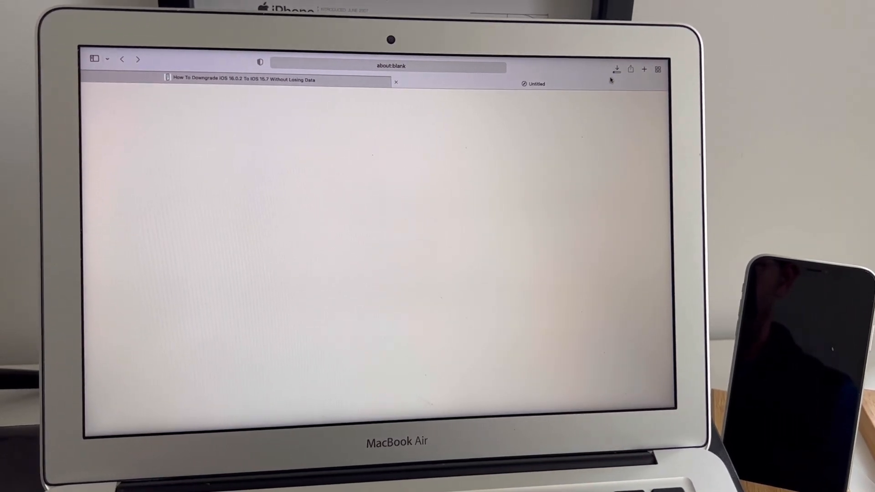
Show the Apple ID account page with iCloud, Find My and Family Sharing
click(617, 69)
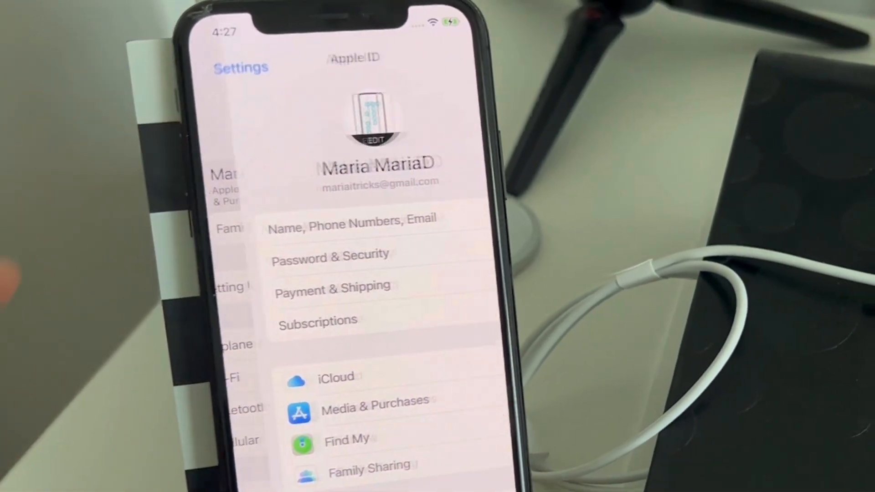
click(349, 441)
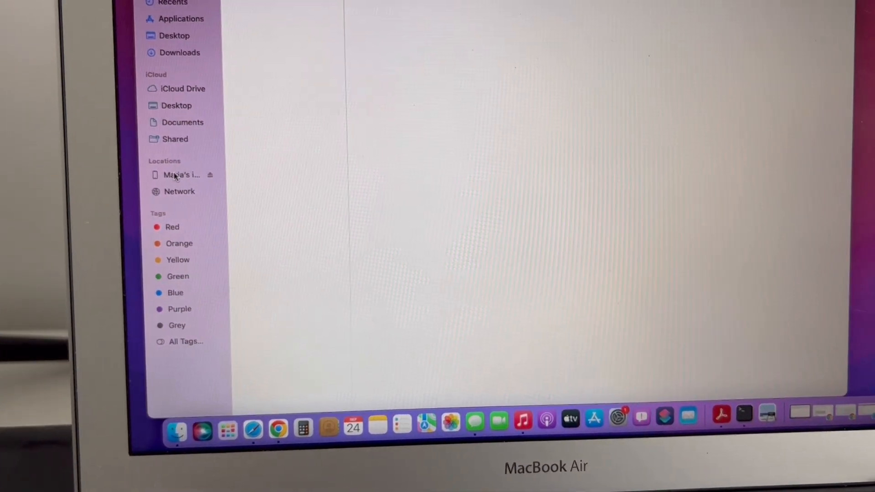
Select the iPhone under Locations and view its stored backups list
click(180, 175)
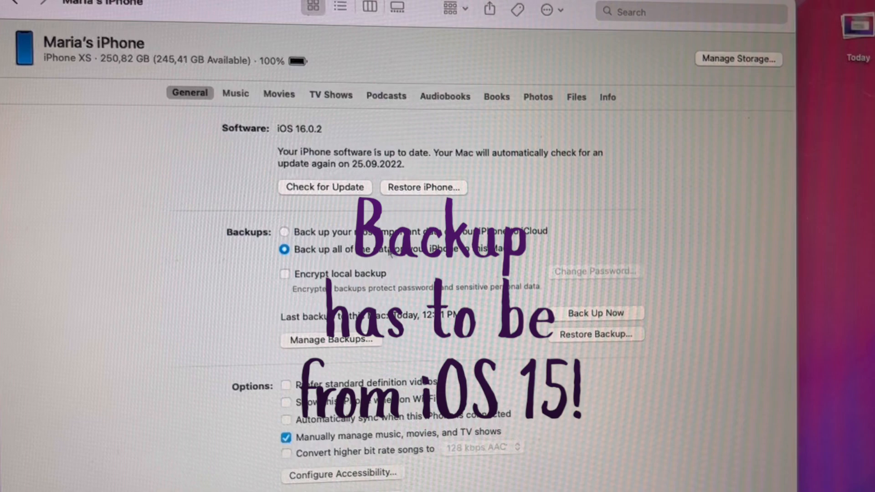
click(330, 340)
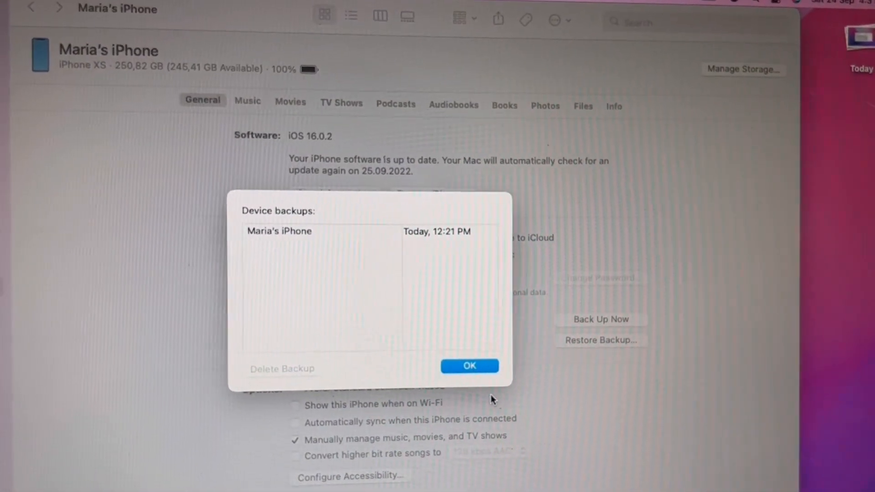
click(469, 366)
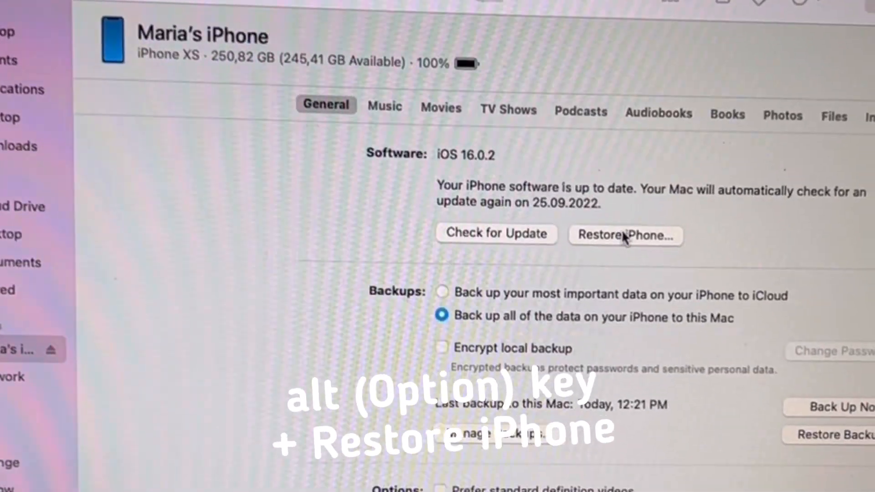
Load the iOS 15.7 .ipsw restore file from Downloads for the iPhone
click(625, 234)
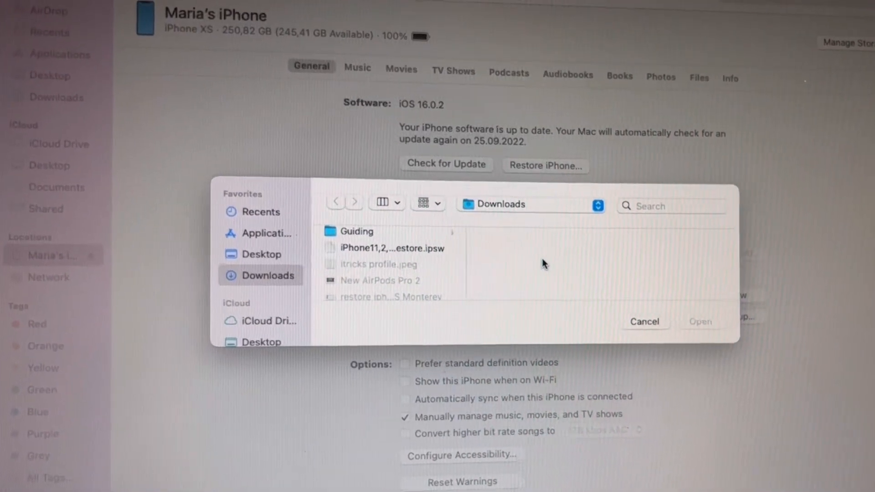
click(391, 248)
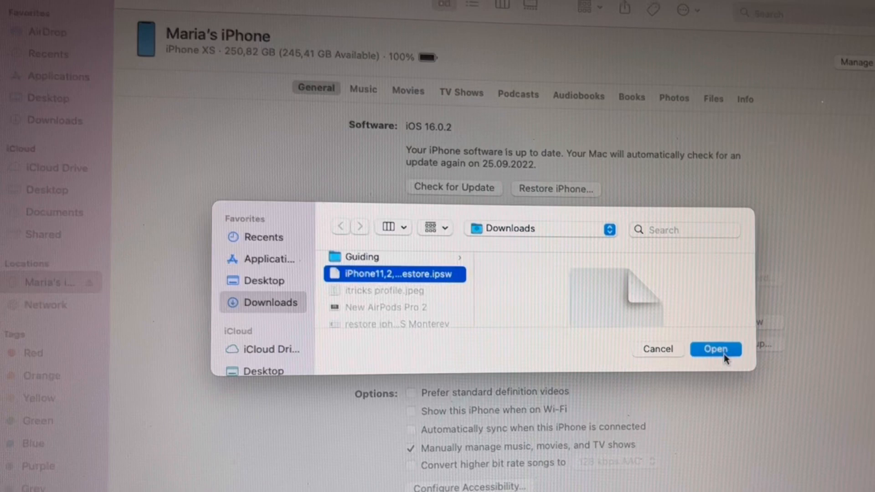
click(716, 349)
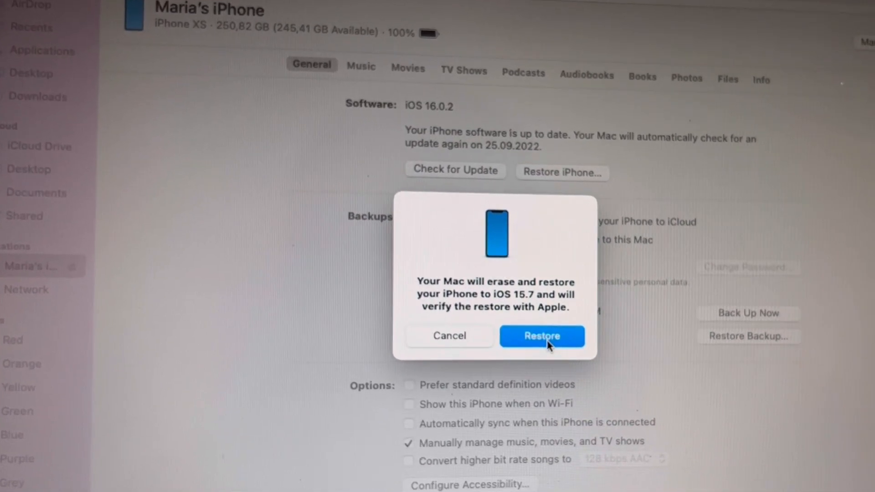
Confirm erasing the iPhone and let the iOS 15.7 restore complete
click(540, 335)
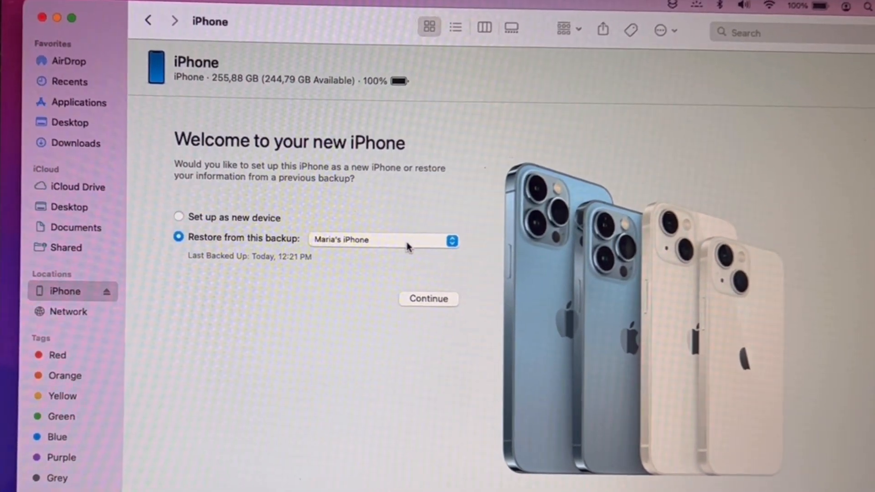
Choose today's 12:21 PM backup and begin restoring the iPhone from it
click(383, 248)
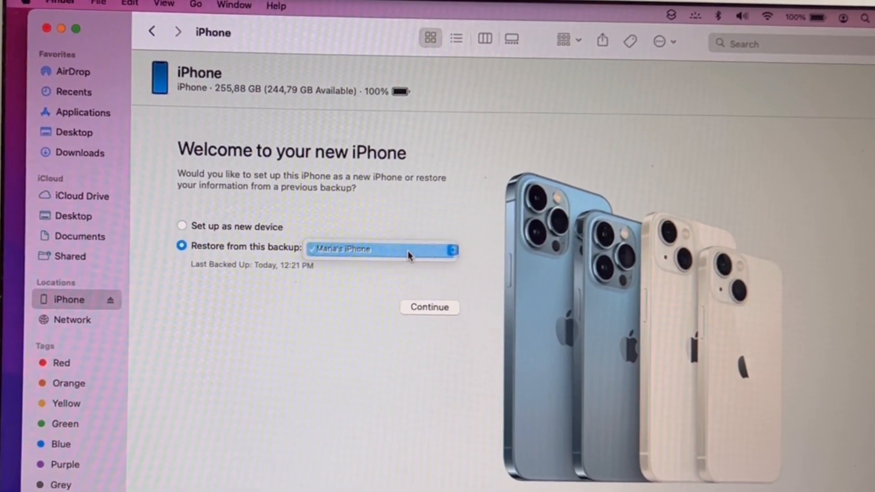
click(430, 307)
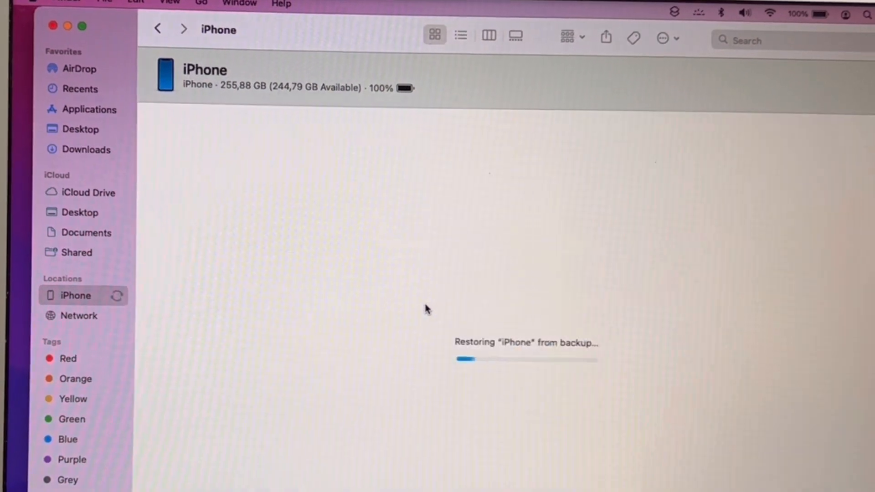